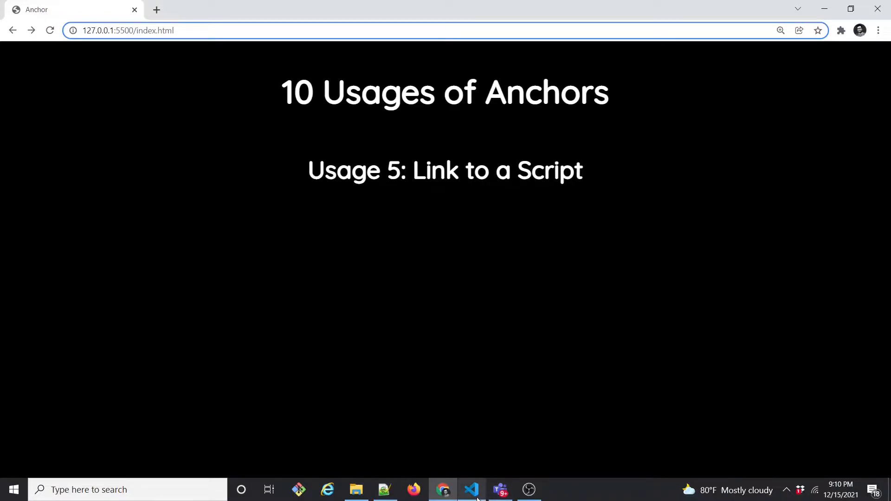
# Step: Switch from Chrome to Visual Studio Code to edit index.html
pyautogui.click(471, 489)
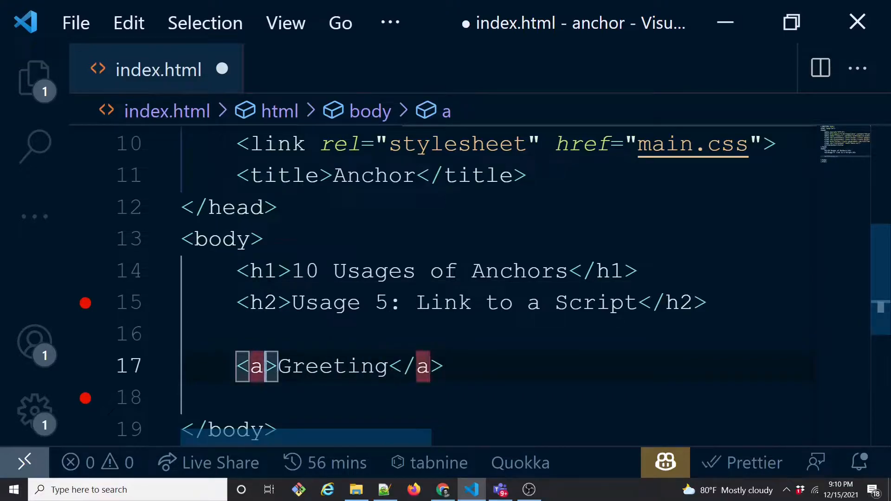
# Step: Give the Greeting anchor href="javascript:alert('Hey, Awesome')"
pyautogui.write('href=')
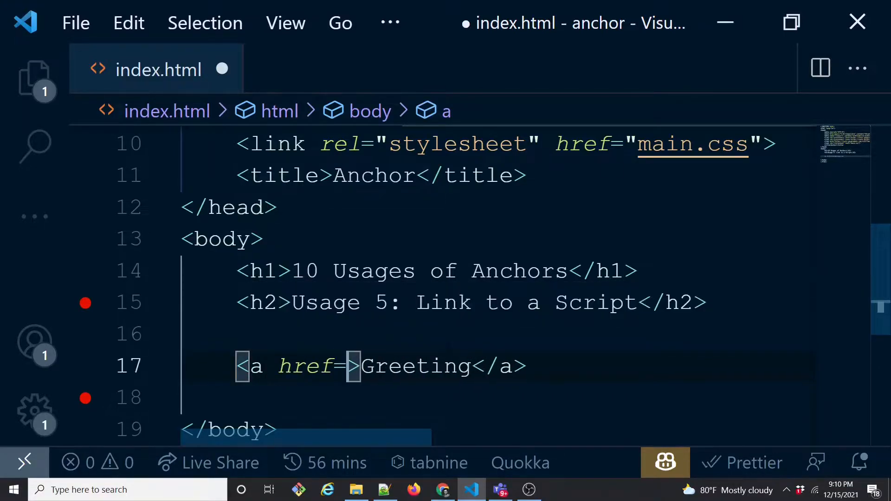
pyautogui.write('""')
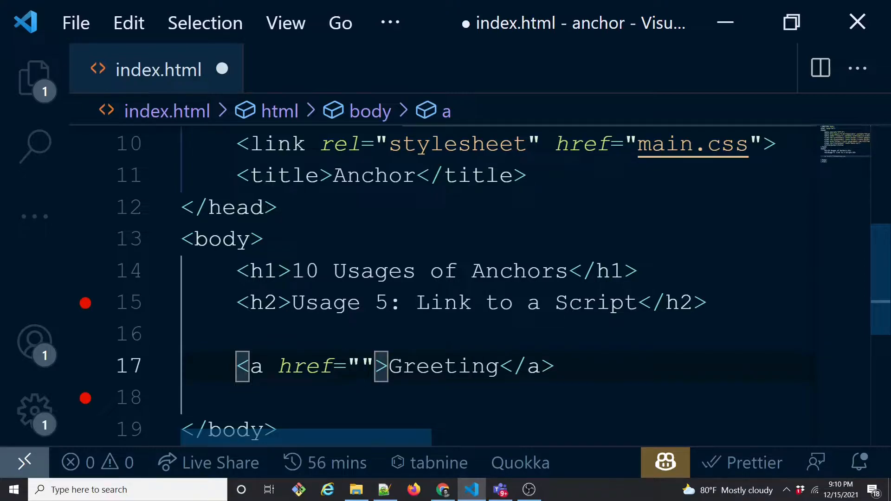
pyautogui.write('javascript')
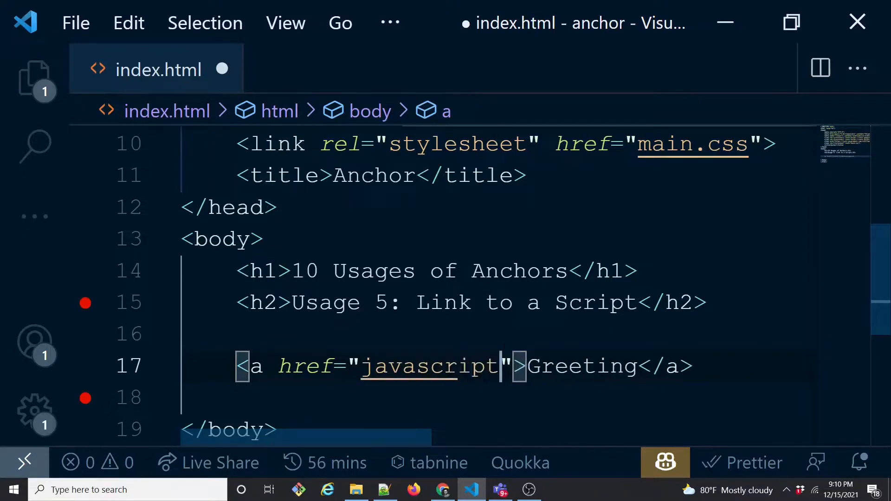
pyautogui.write(':')
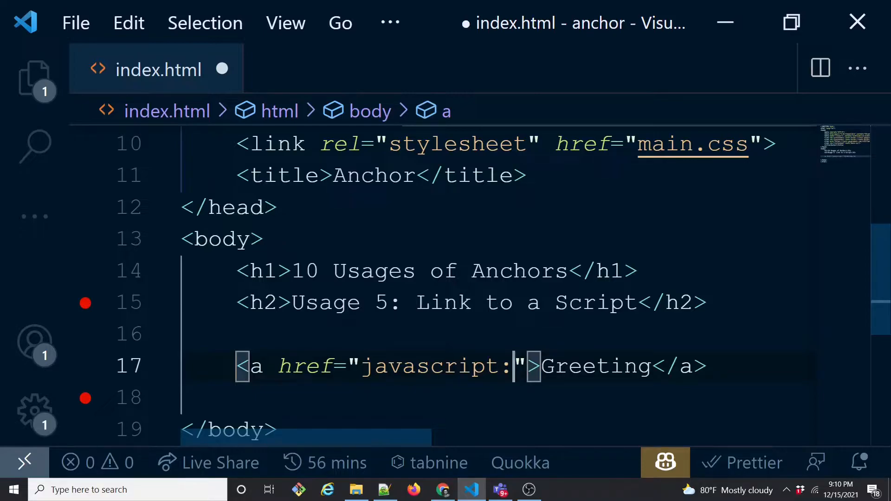
pyautogui.write('alert')
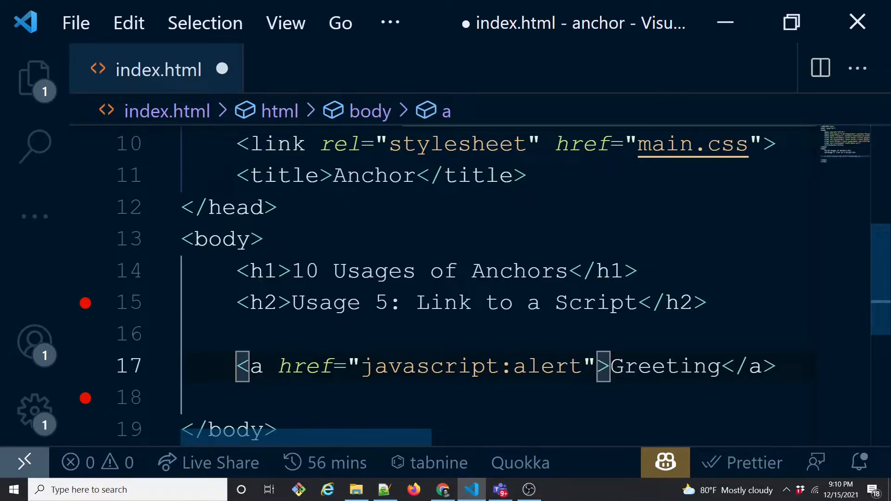
pyautogui.write('(')
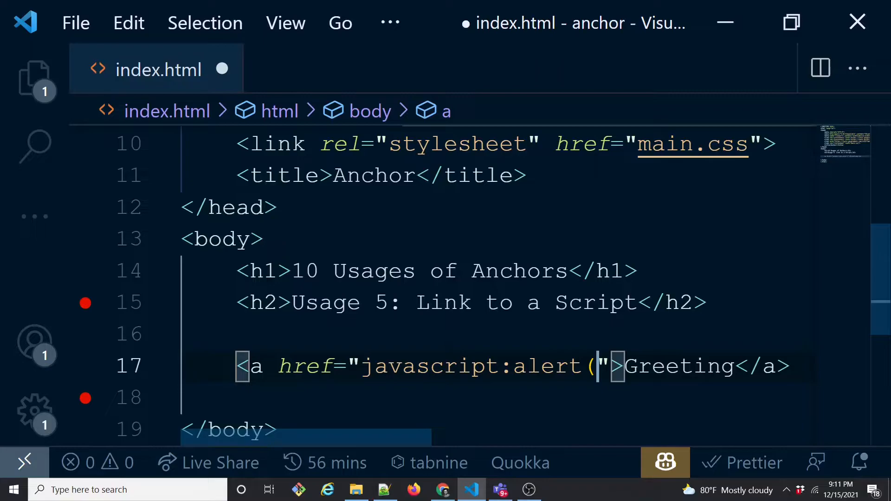
pyautogui.write("'")
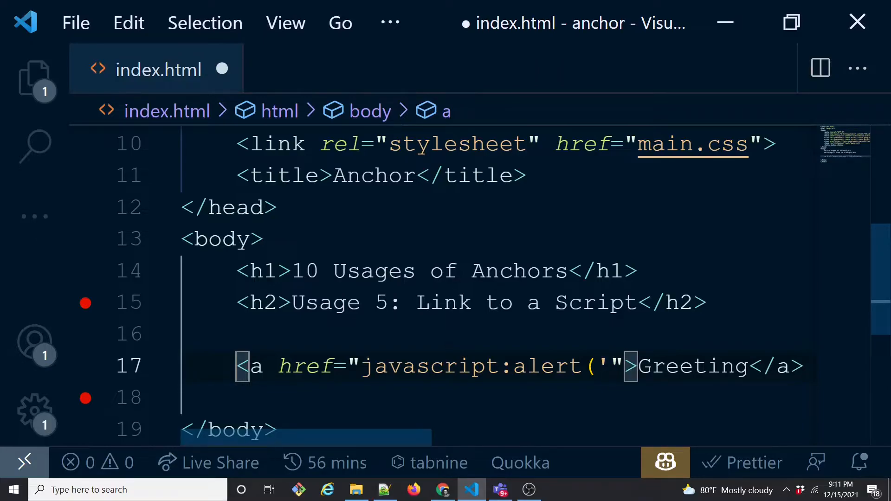
pyautogui.write('Hey')
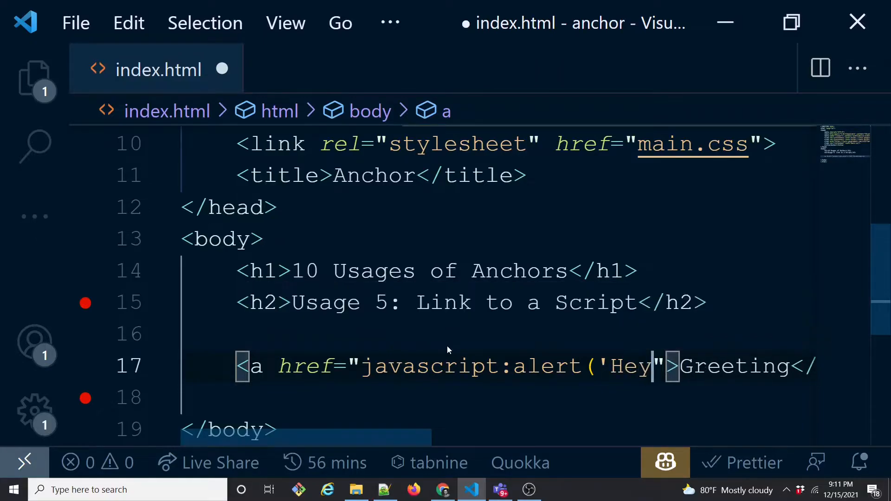
pyautogui.write(', Awesome')
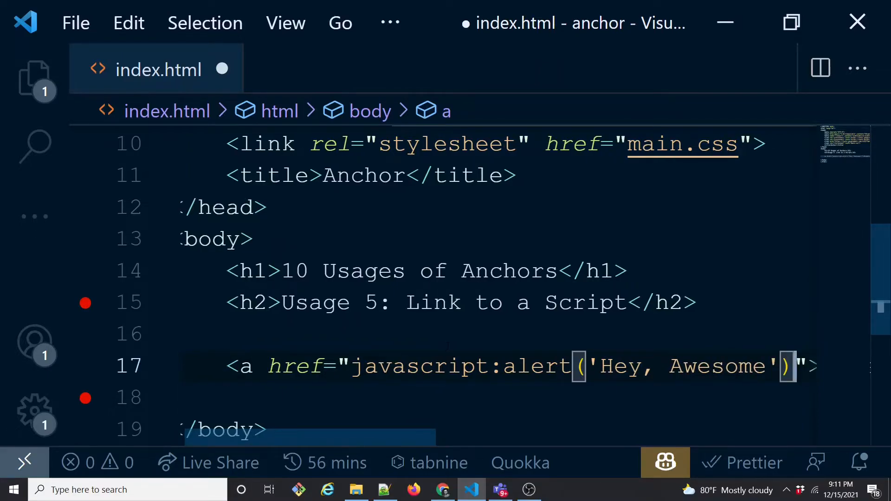
# Step: Save index.html and switch back to Chrome to test the link
pyautogui.press('ctrl+s')
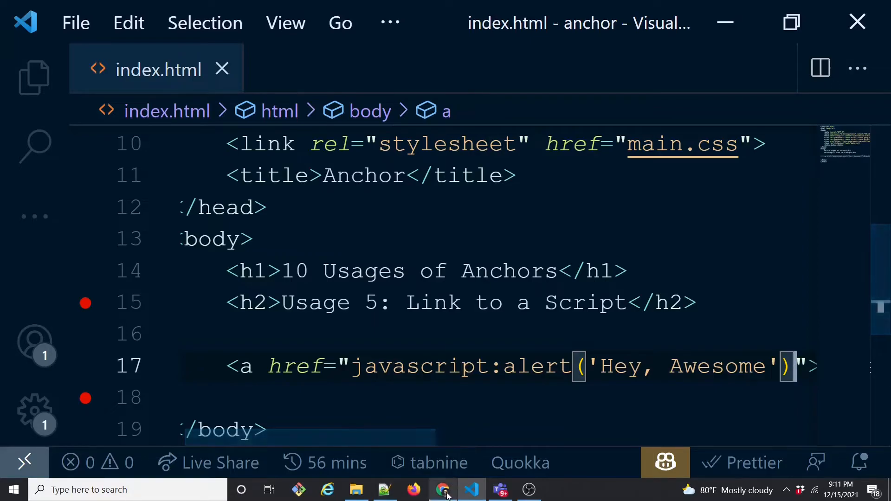
pyautogui.click(443, 490)
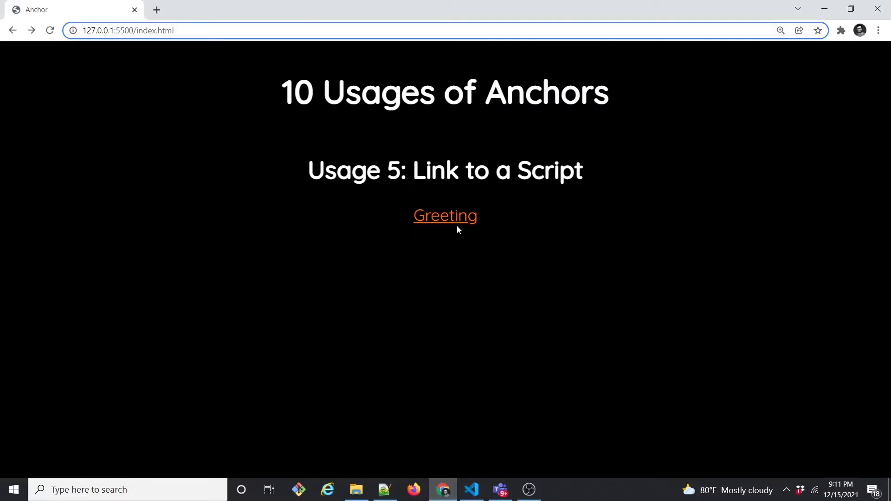
pyautogui.click(445, 215)
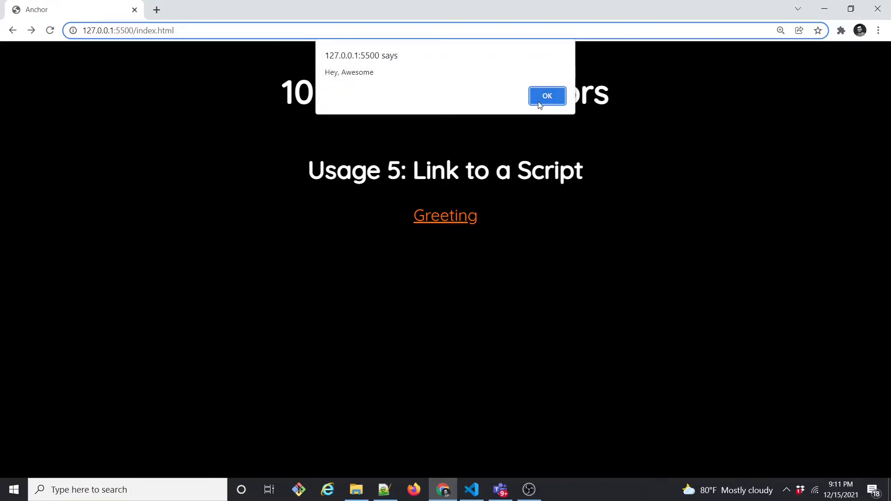
pyautogui.click(546, 96)
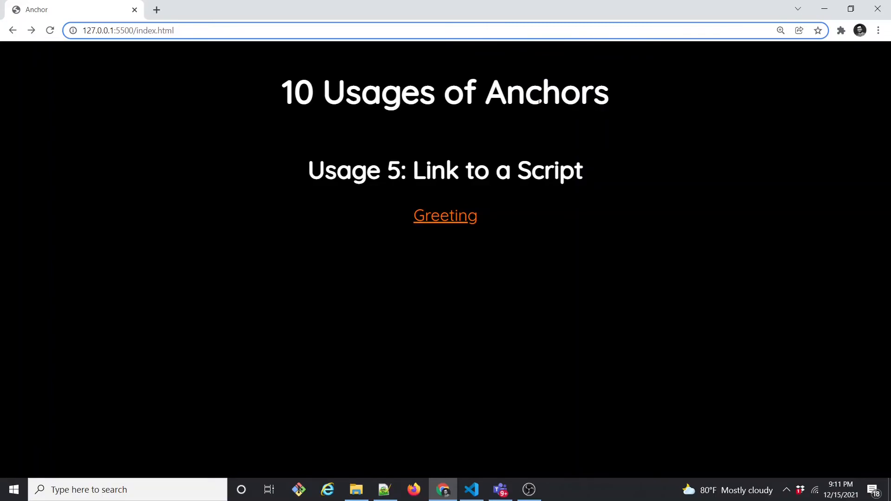